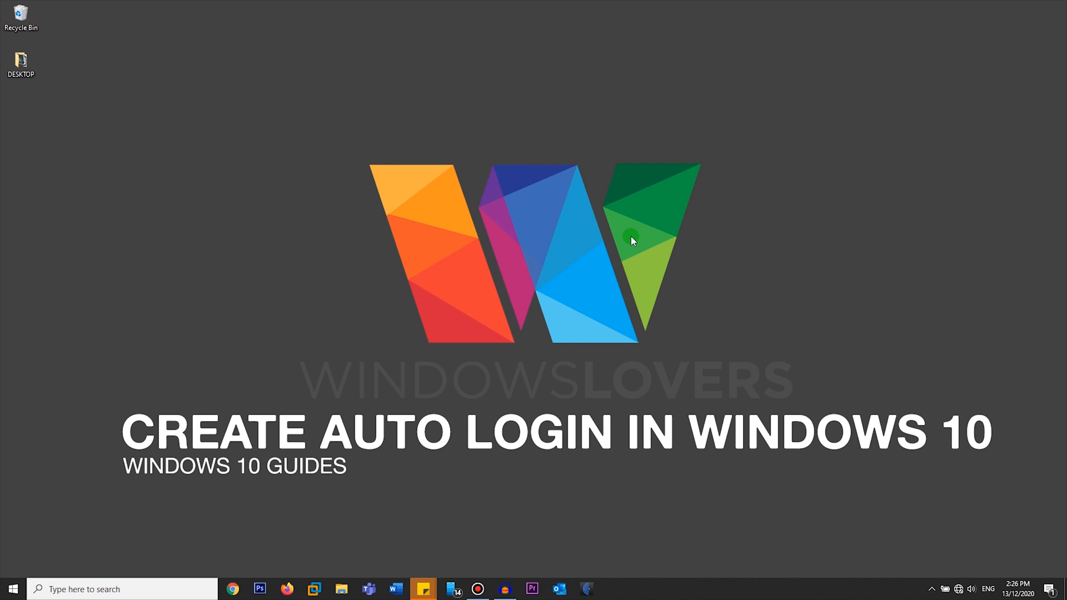
{"action": "mouse_move", "coordinate": [411, 278]}
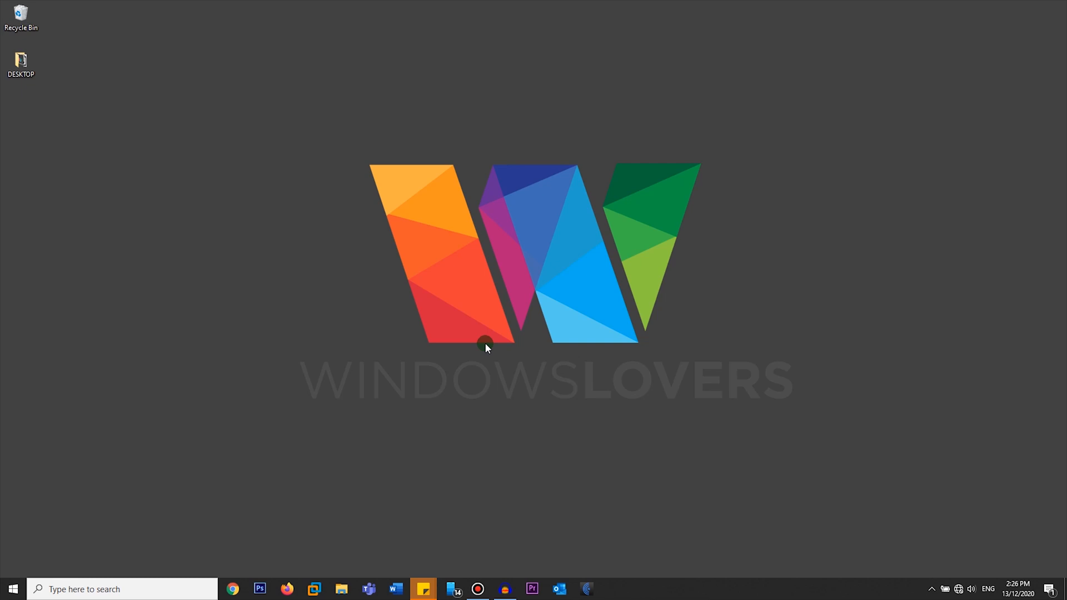
{"action": "mouse_move", "coordinate": [488, 361]}
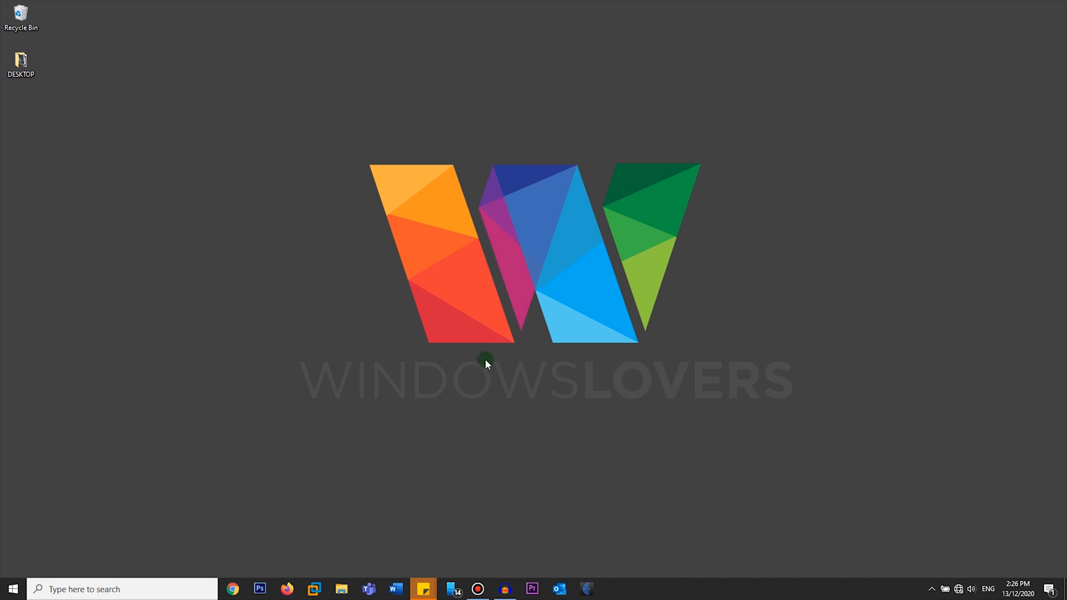
{"action": "mouse_move", "coordinate": [470, 320]}
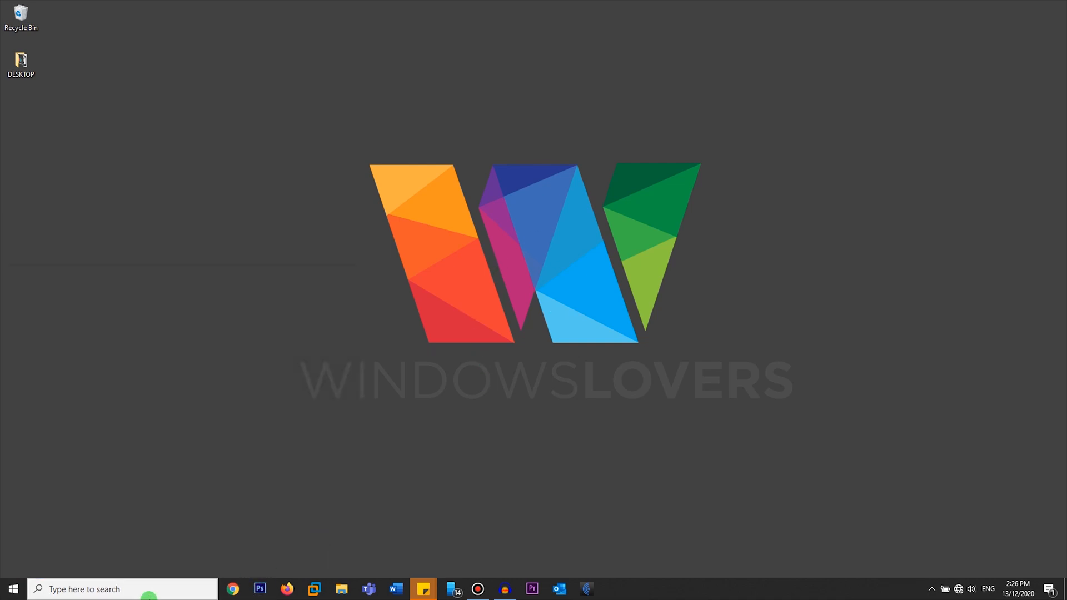
Launch Registry Editor via search and collapse SOFTWARE and HKEY_LOCAL_MACHINE to the root hives
{"action": "type", "text": "regi"}
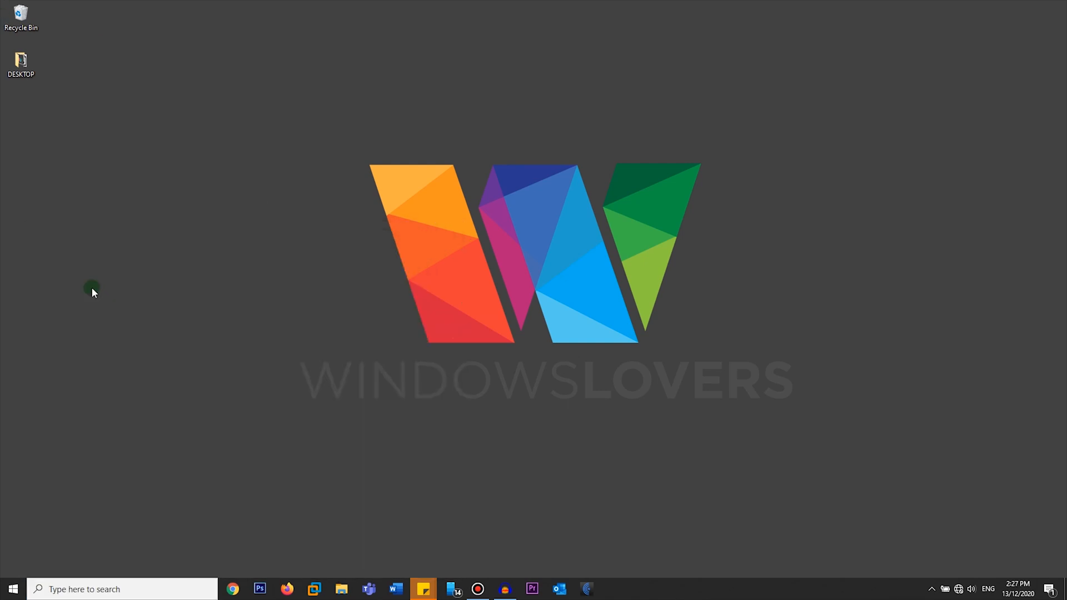
{"action": "left_click", "coordinate": [612, 589]}
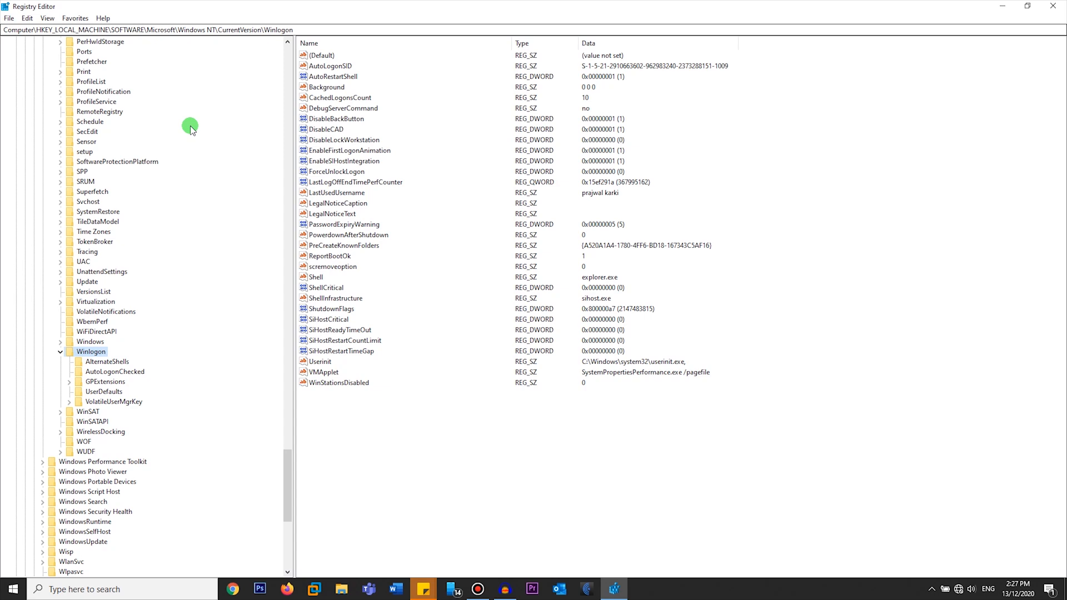
{"action": "left_click", "coordinate": [24, 121]}
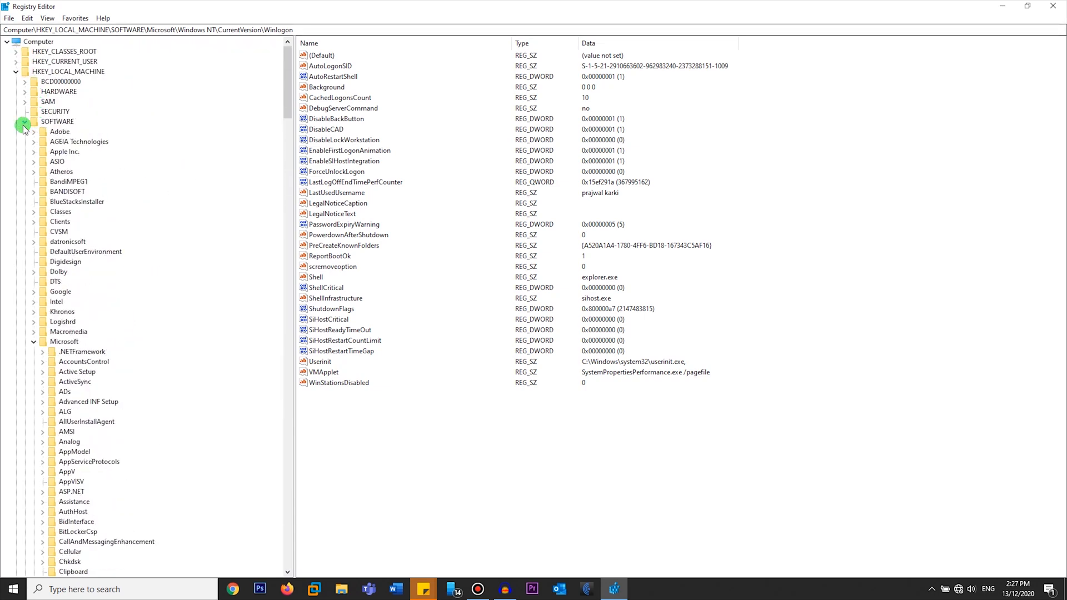
{"action": "left_click", "coordinate": [15, 72]}
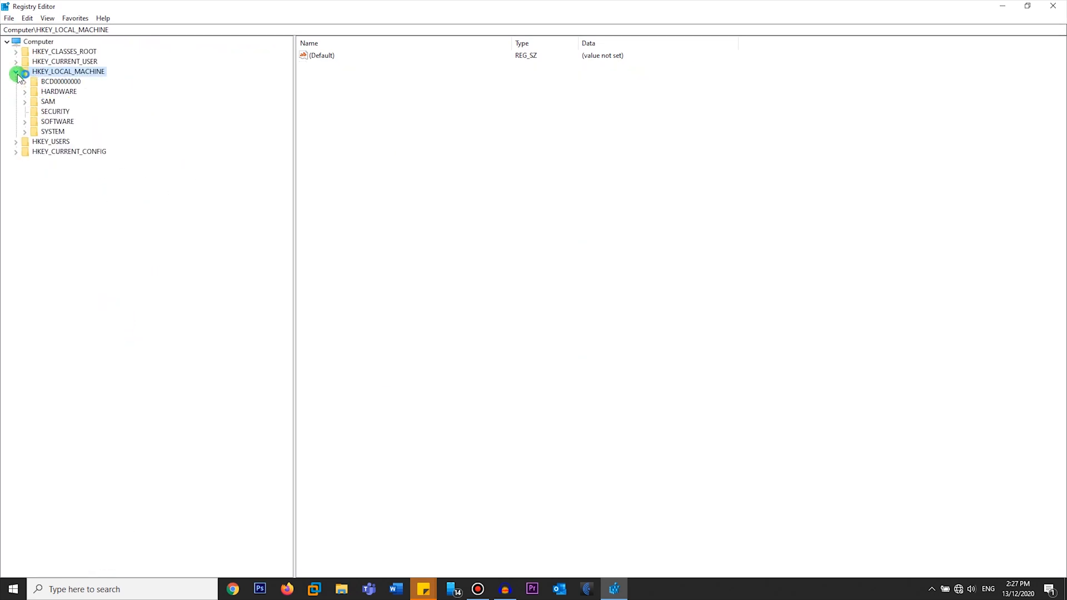
{"action": "left_click", "coordinate": [16, 71]}
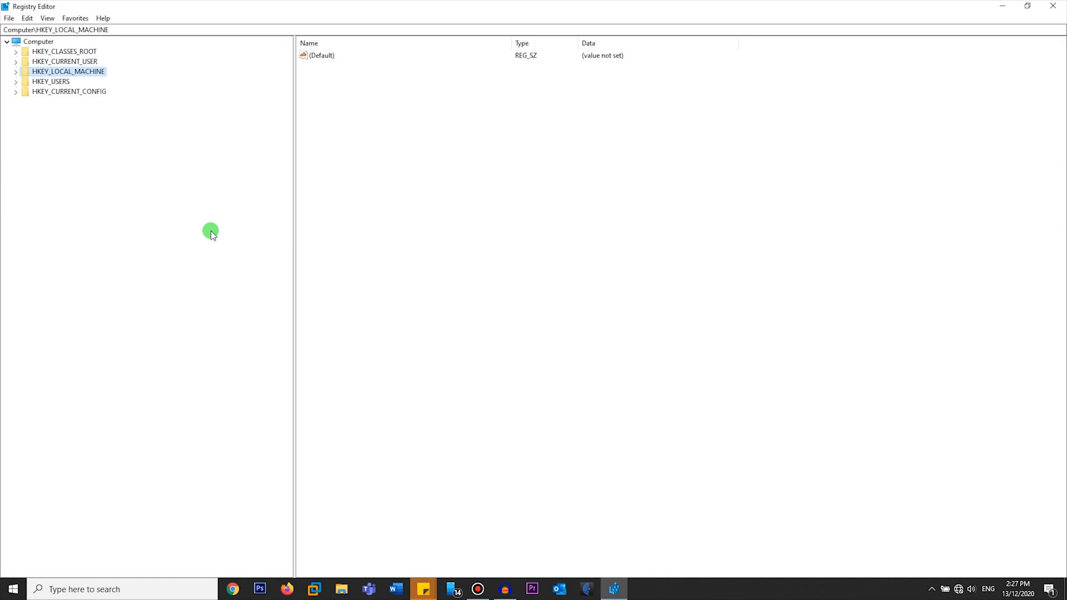
{"action": "mouse_move", "coordinate": [190, 207]}
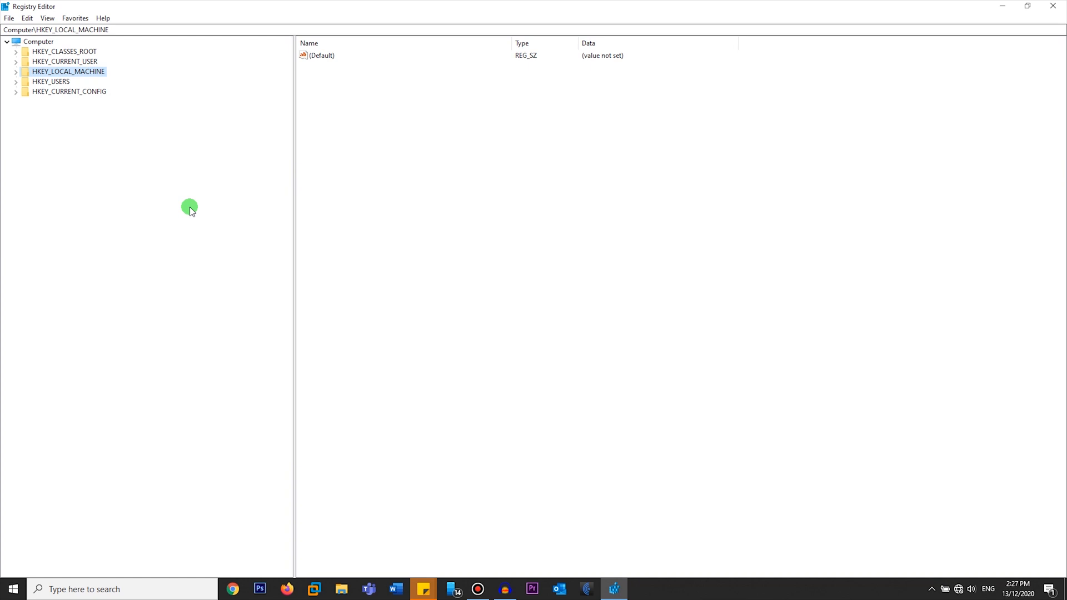
{"action": "mouse_move", "coordinate": [57, 111]}
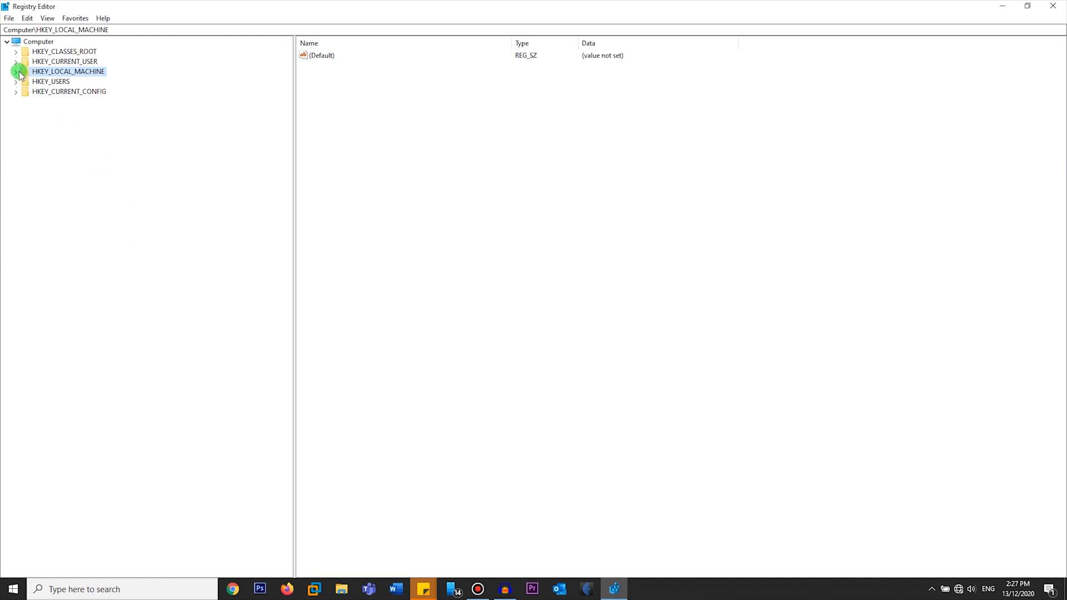
Navigate HKEY_LOCAL_MACHINE\SOFTWARE\Microsoft\Windows NT\CurrentVersion and select the Winlogon key
{"action": "left_click", "coordinate": [16, 72]}
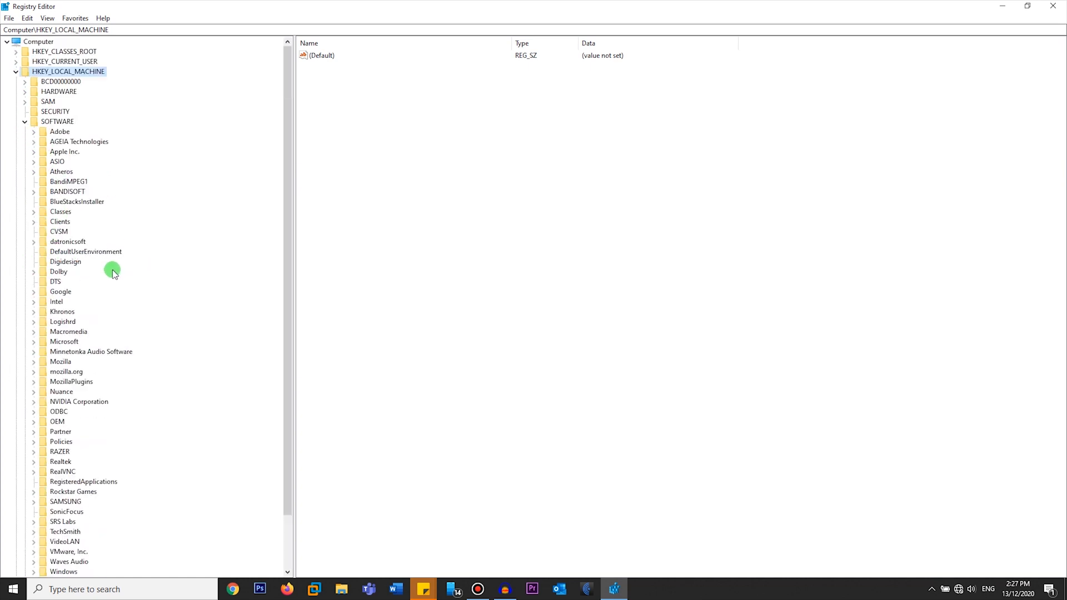
{"action": "scroll", "scroll_direction": "down", "scroll_amount": 3}
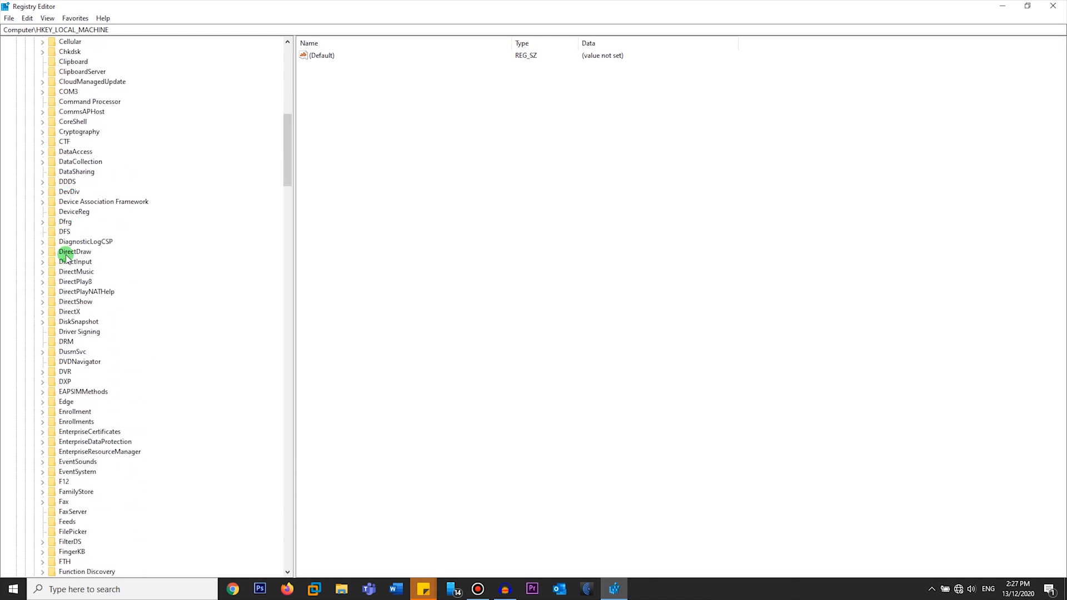
{"action": "scroll", "scroll_direction": "down", "scroll_amount": 3}
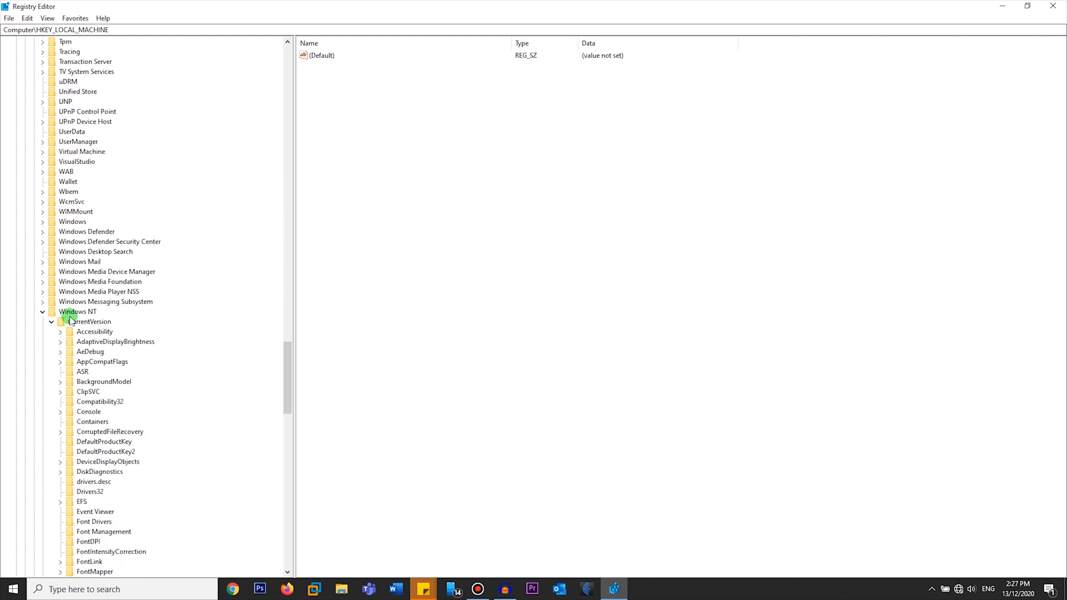
{"action": "left_click", "coordinate": [42, 312]}
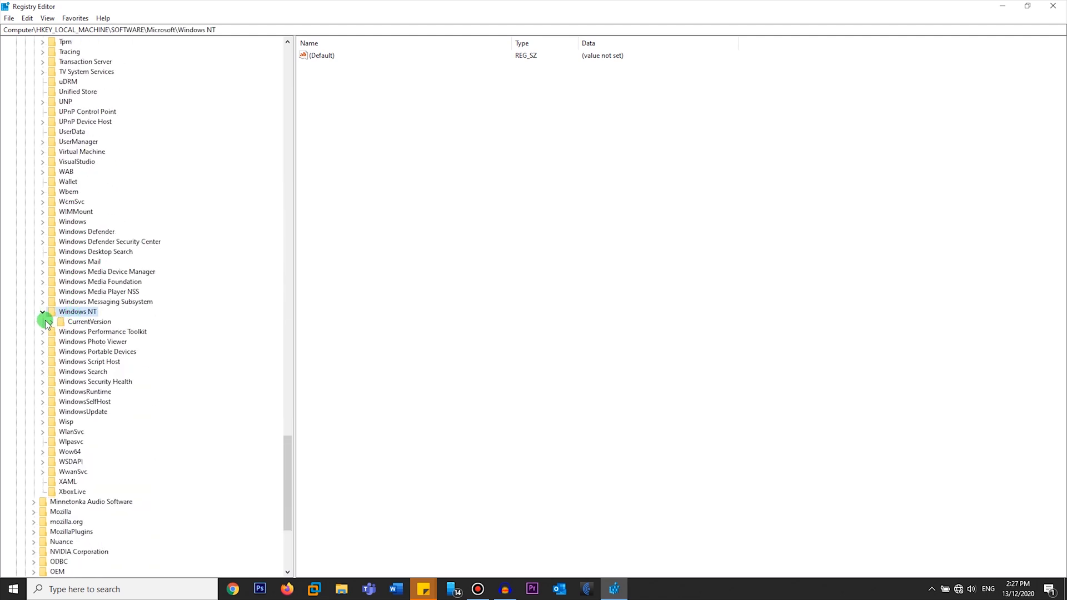
{"action": "left_click", "coordinate": [89, 321]}
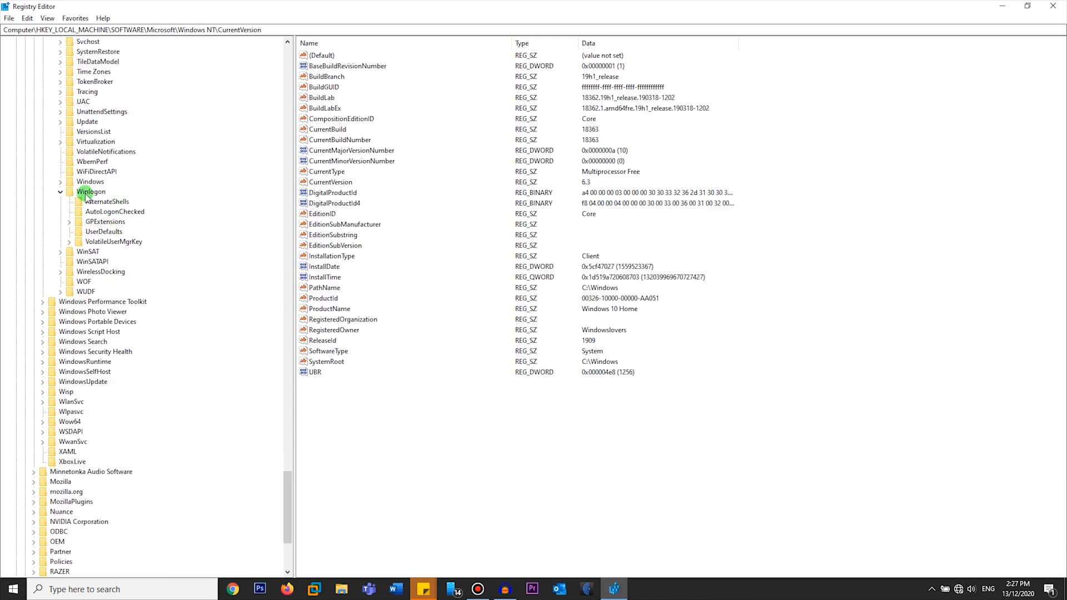
{"action": "left_click", "coordinate": [91, 191]}
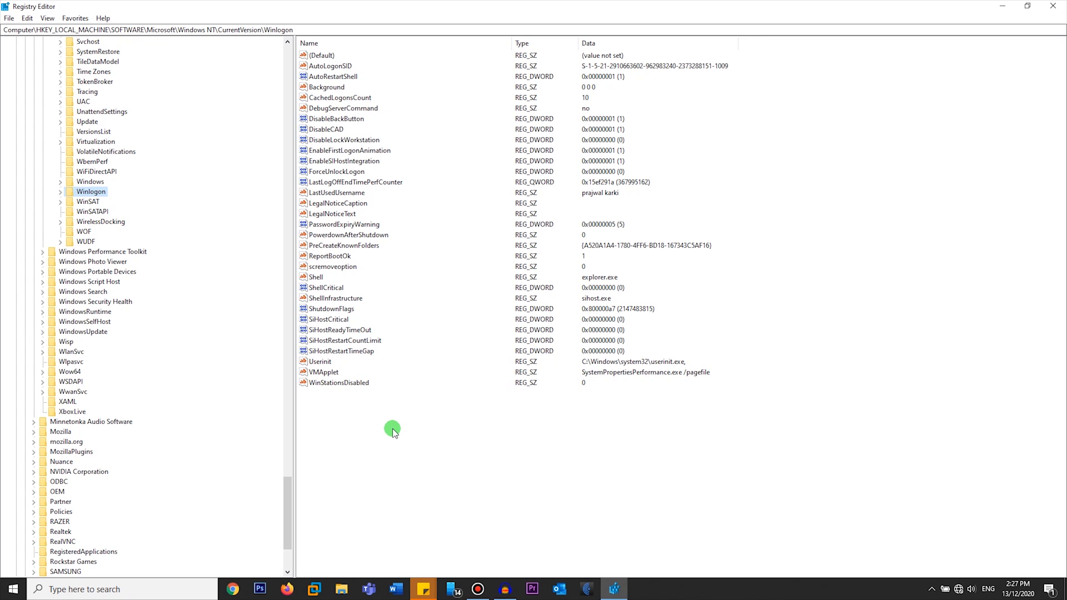
{"action": "mouse_move", "coordinate": [338, 409]}
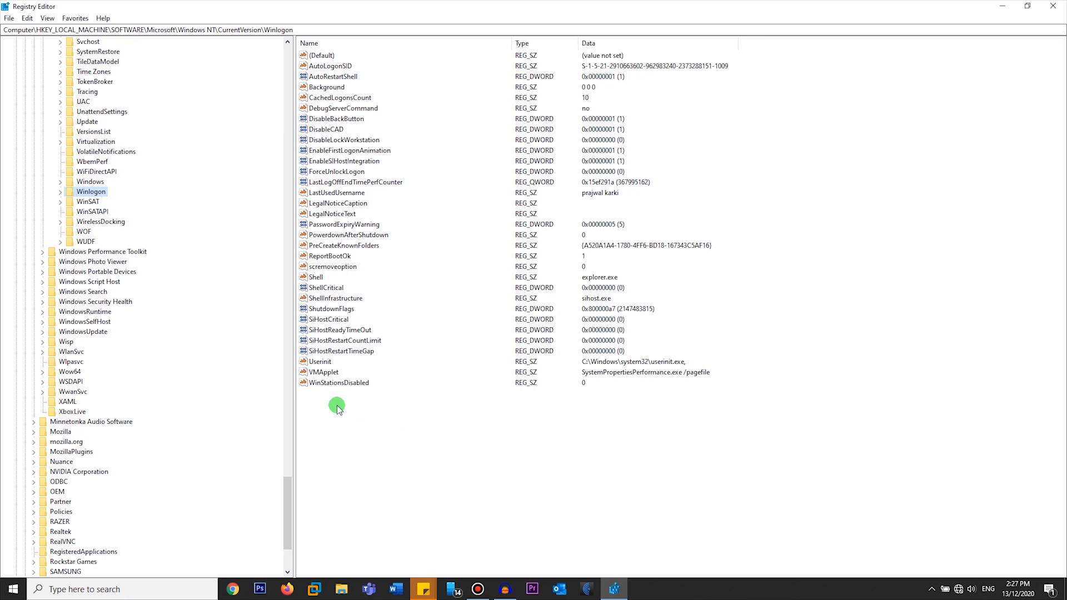
Create string values DefaultUsername, DefaultPassword and AutoAdminLogon in Winlogon via New > String Value
{"action": "right_click", "coordinate": [338, 409]}
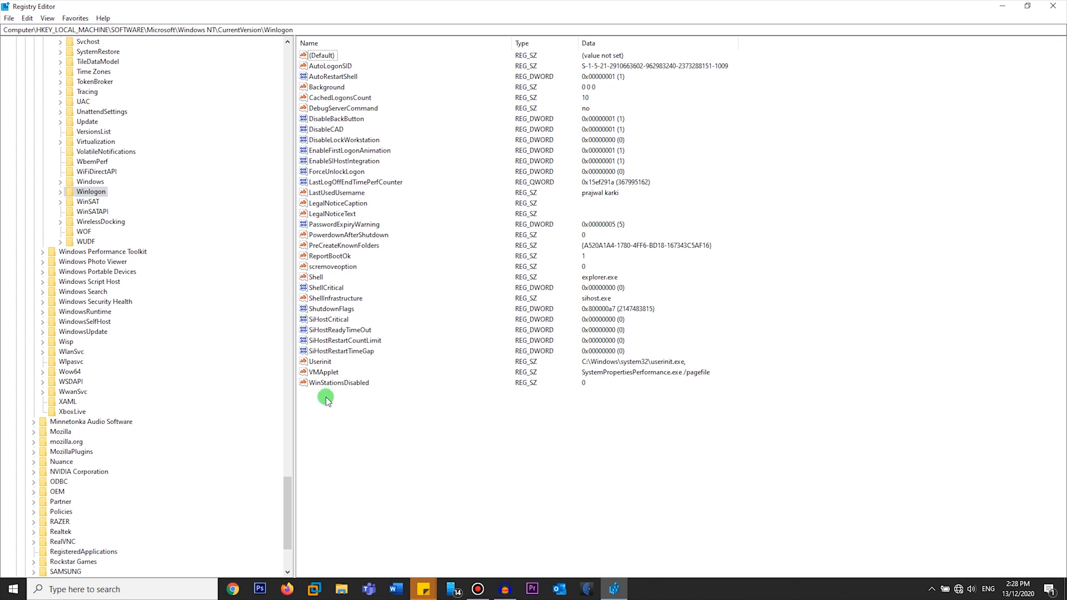
{"action": "right_click", "coordinate": [327, 398]}
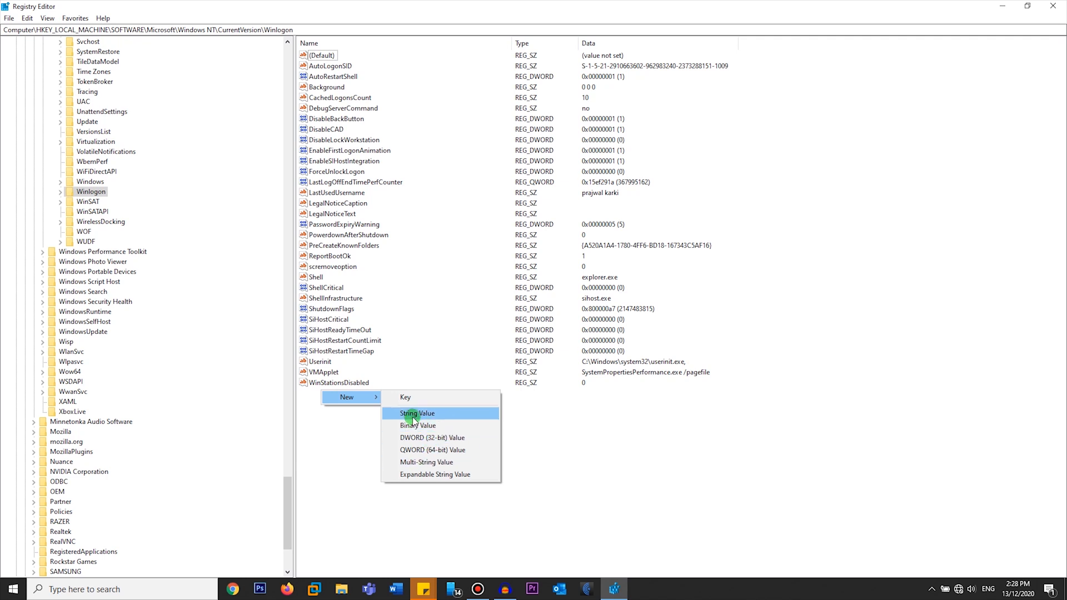
{"action": "left_click", "coordinate": [415, 413]}
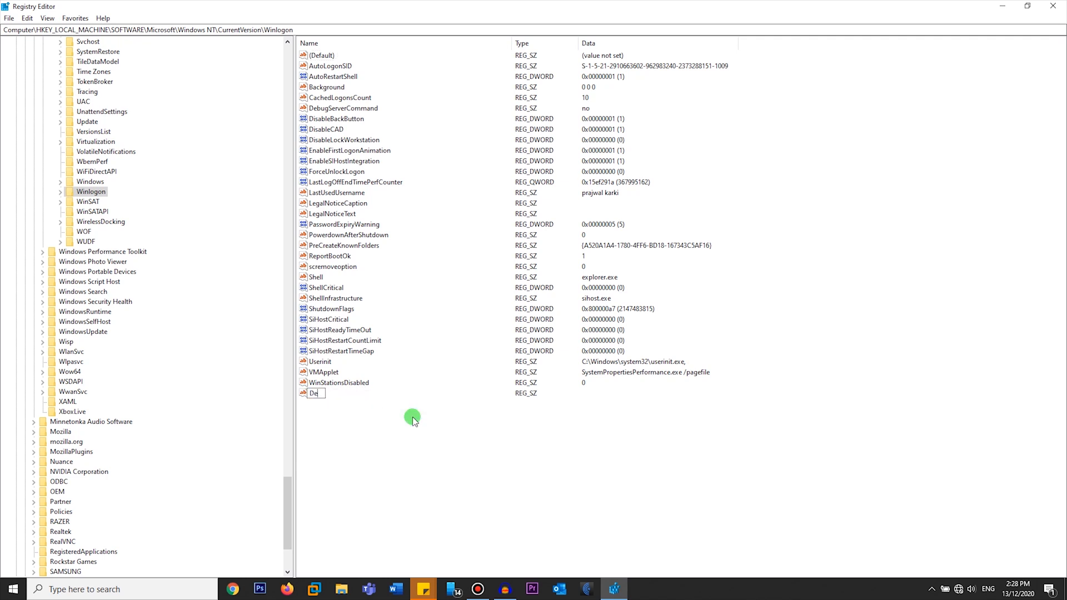
{"action": "type", "text": "faultUsername"}
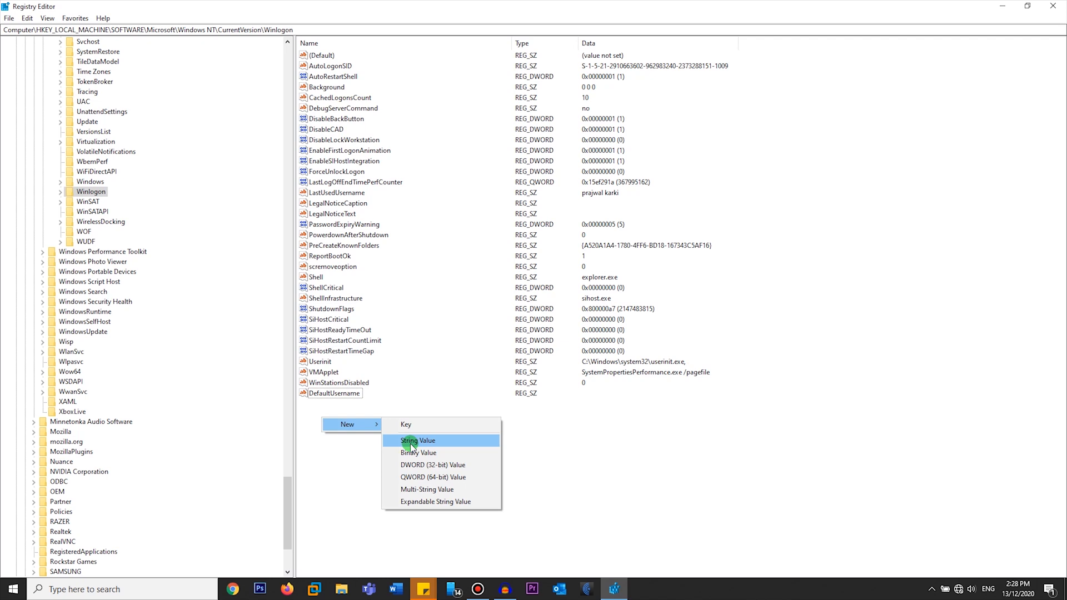
{"action": "left_click", "coordinate": [418, 440]}
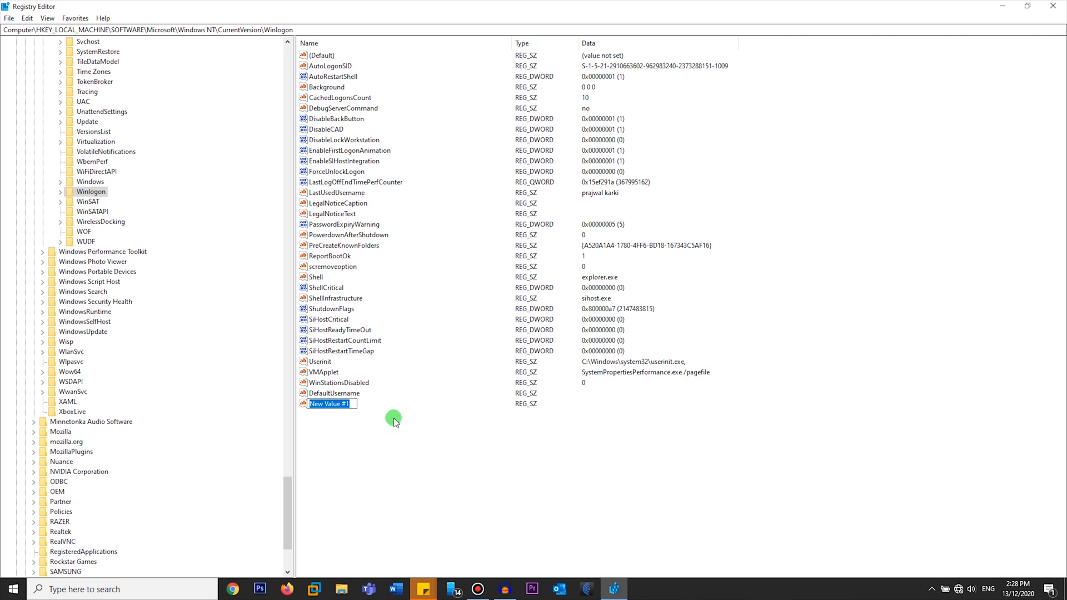
{"action": "type", "text": "DefaultPassword"}
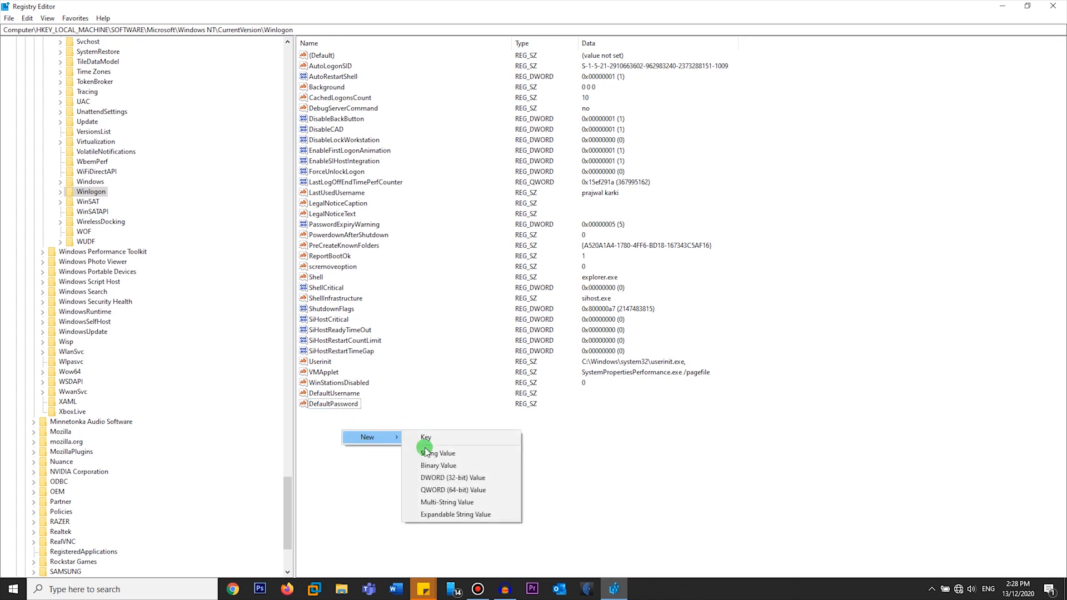
{"action": "left_click", "coordinate": [439, 452]}
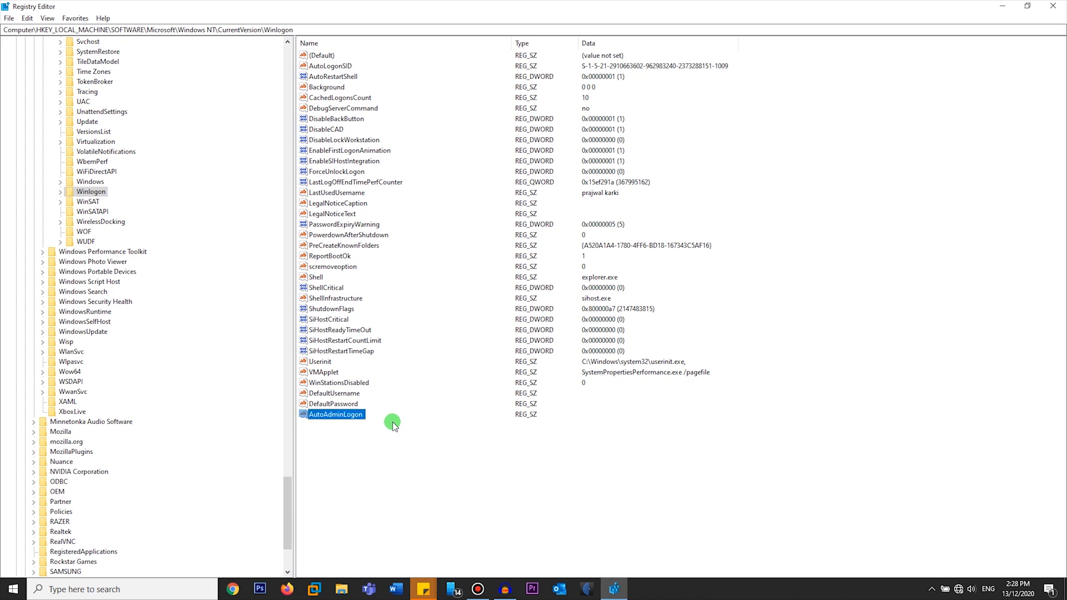
{"action": "double_click", "coordinate": [333, 393]}
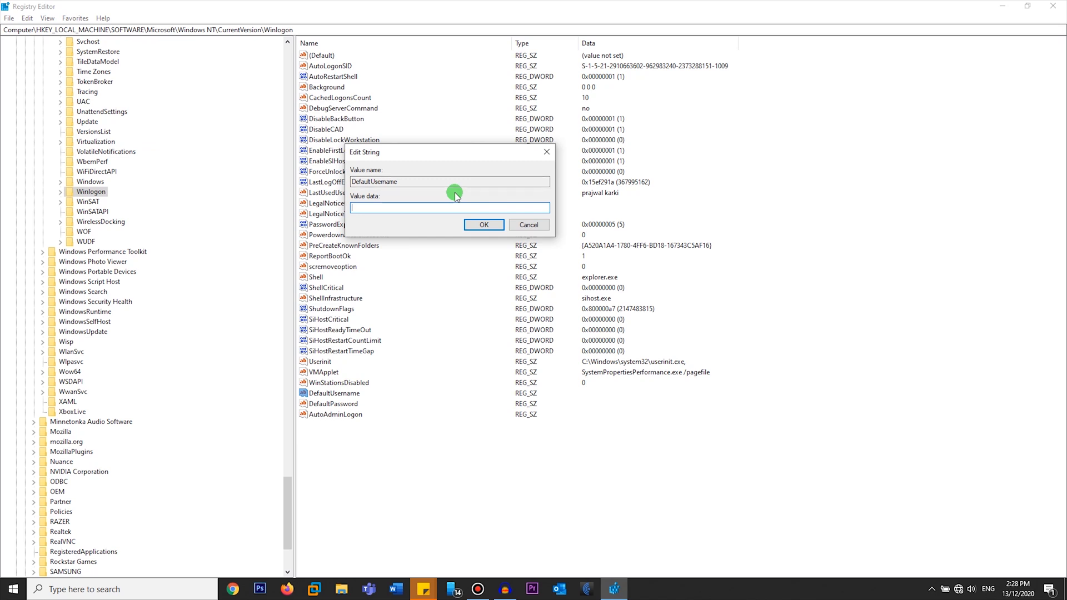
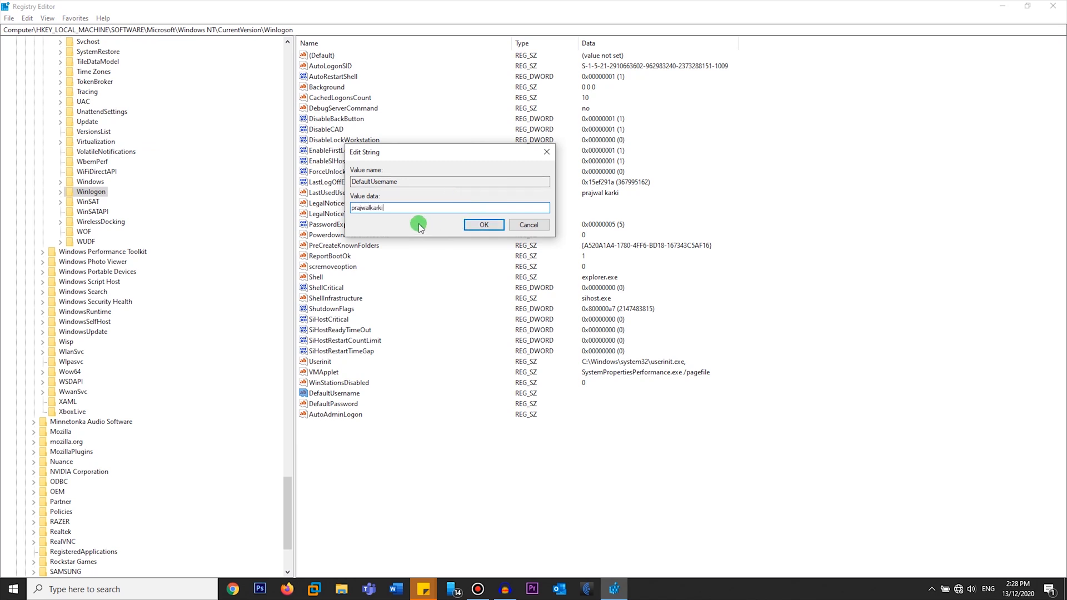
{"action": "mouse_move", "coordinate": [402, 228]}
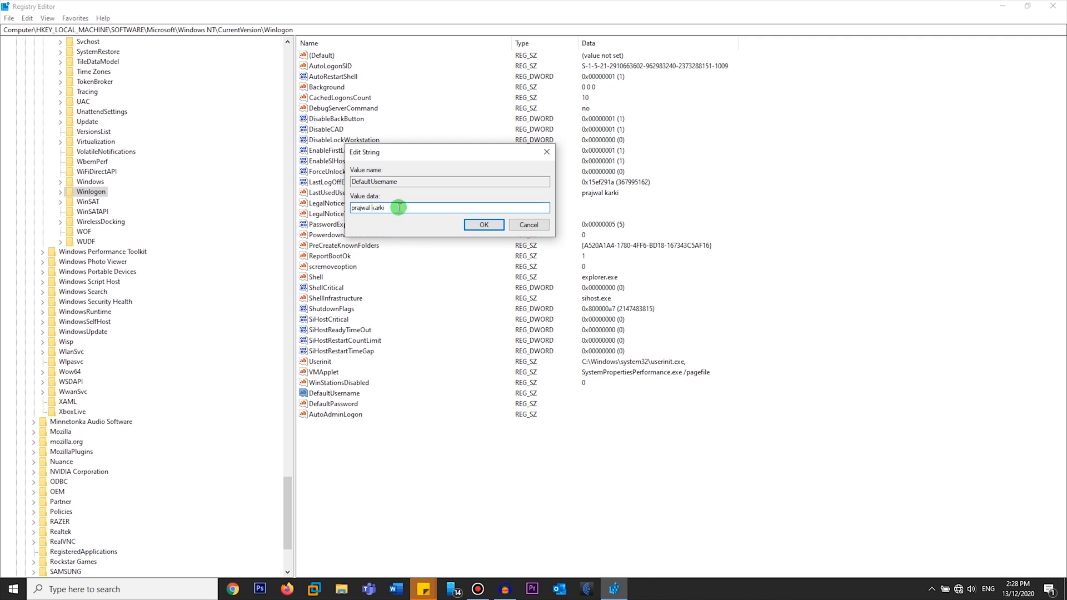
{"action": "left_click", "coordinate": [483, 225]}
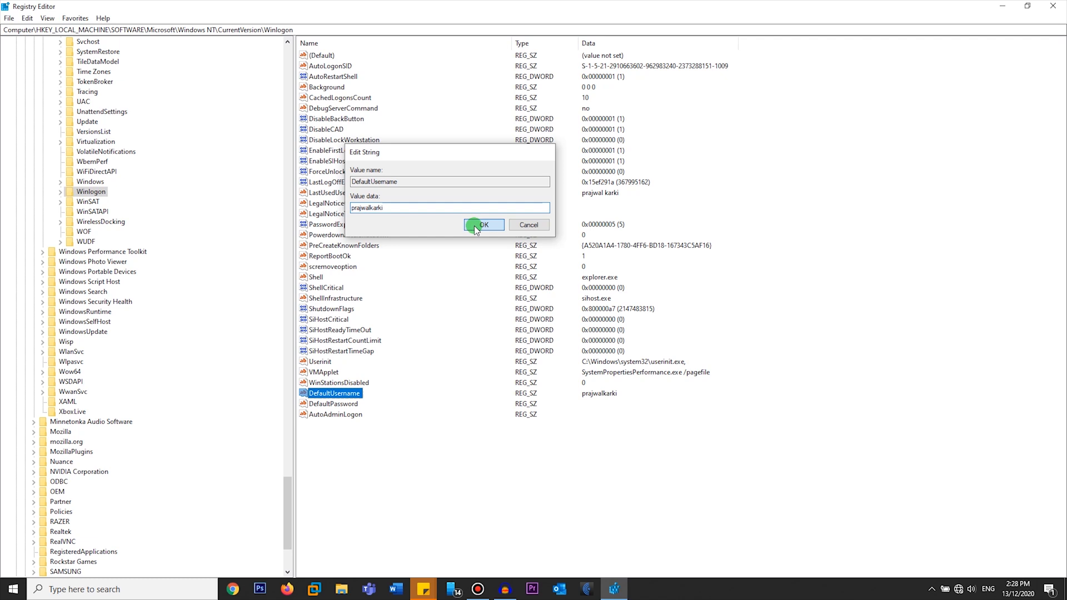
{"action": "left_click", "coordinate": [484, 224]}
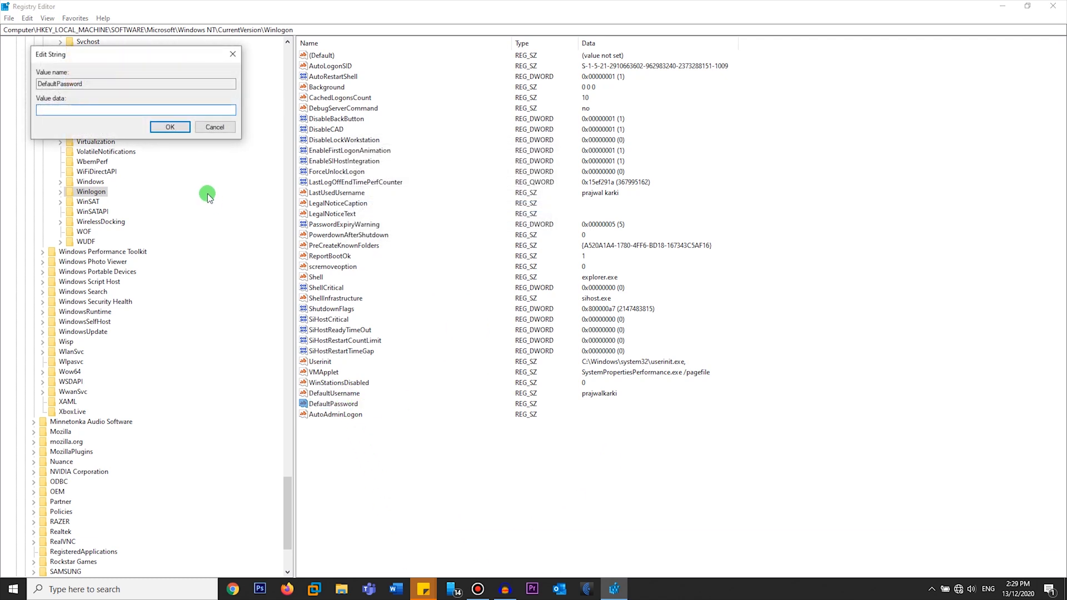
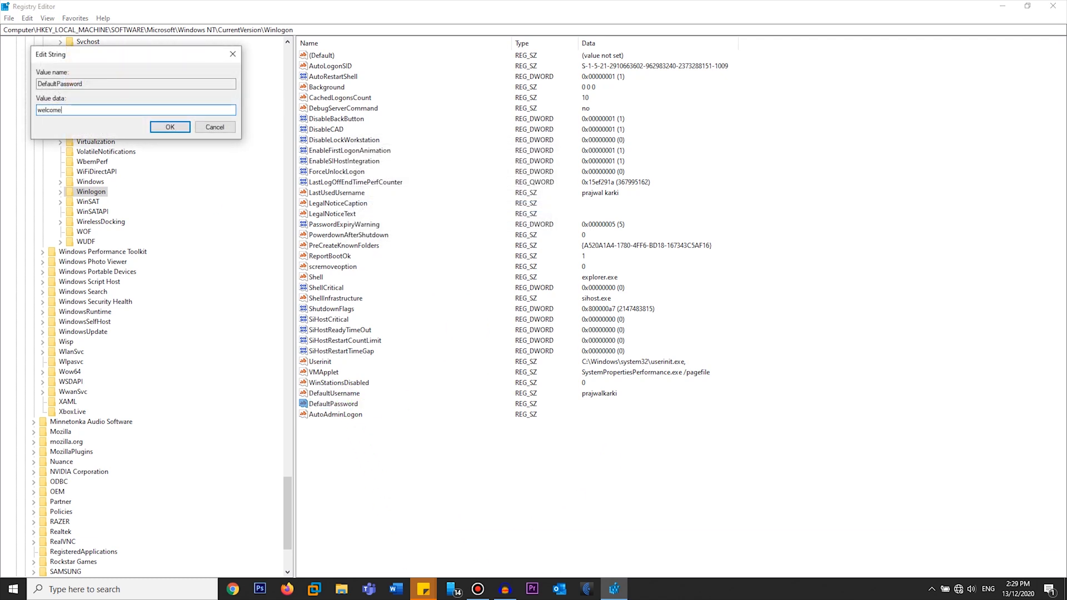
{"action": "left_click", "coordinate": [170, 126]}
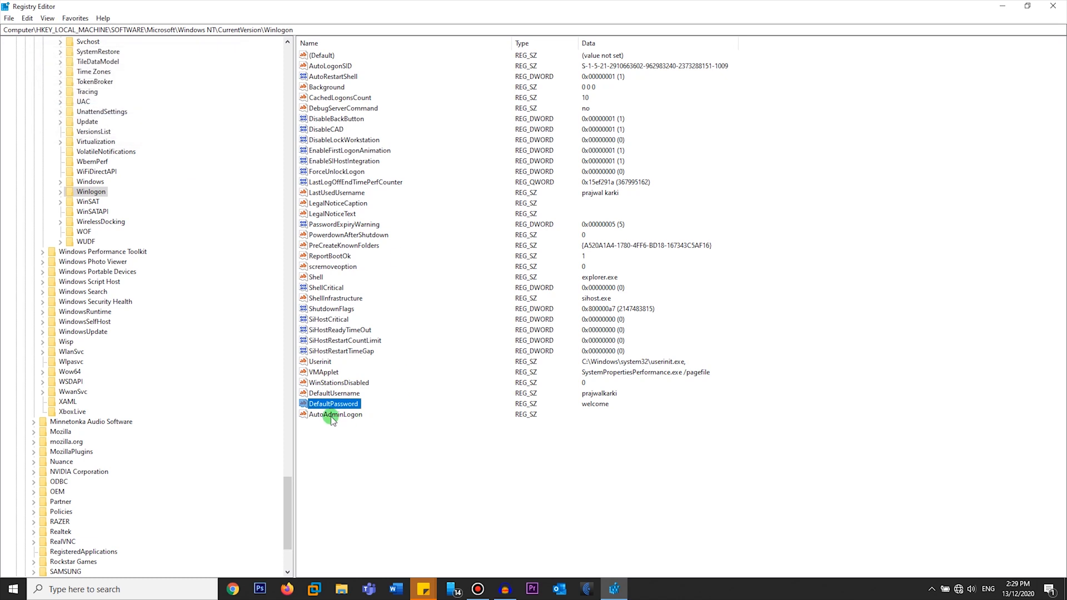
{"action": "double_click", "coordinate": [331, 415]}
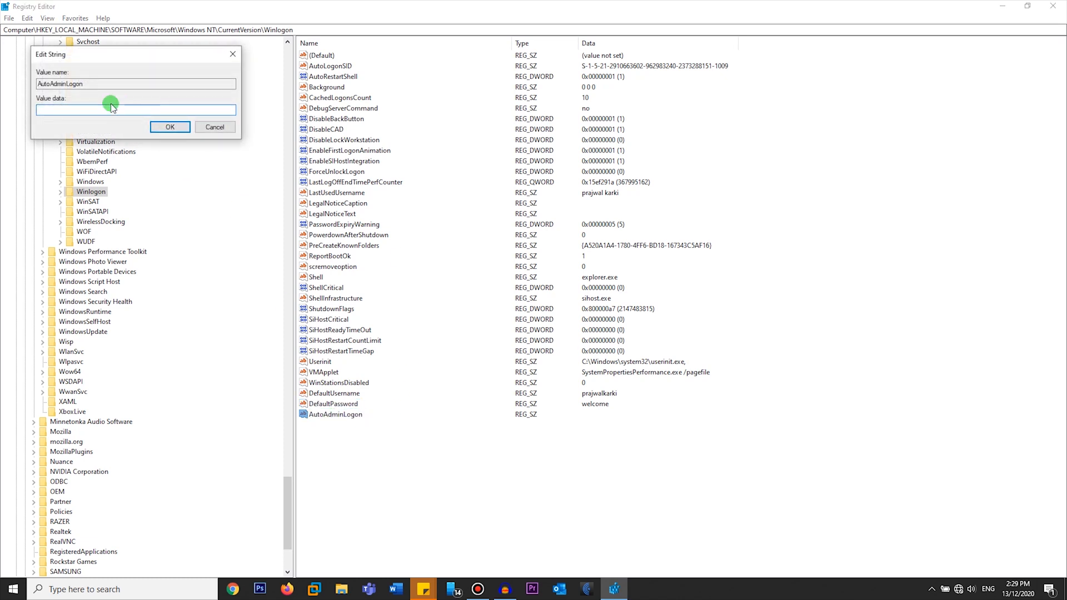
{"action": "type", "text": "1"}
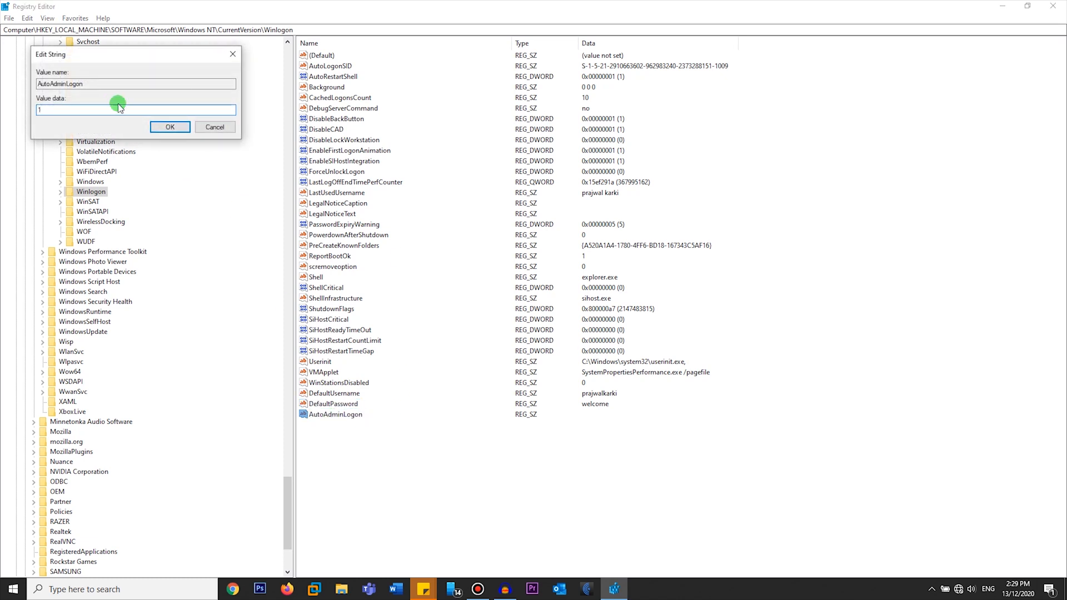
{"action": "left_click", "coordinate": [170, 127]}
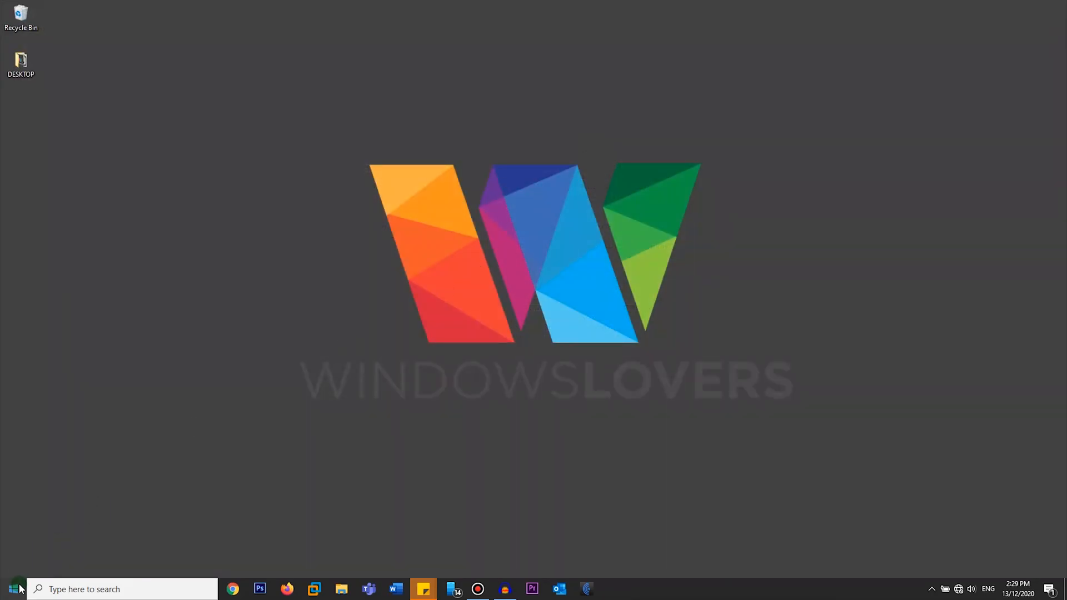
{"action": "left_click", "coordinate": [13, 588]}
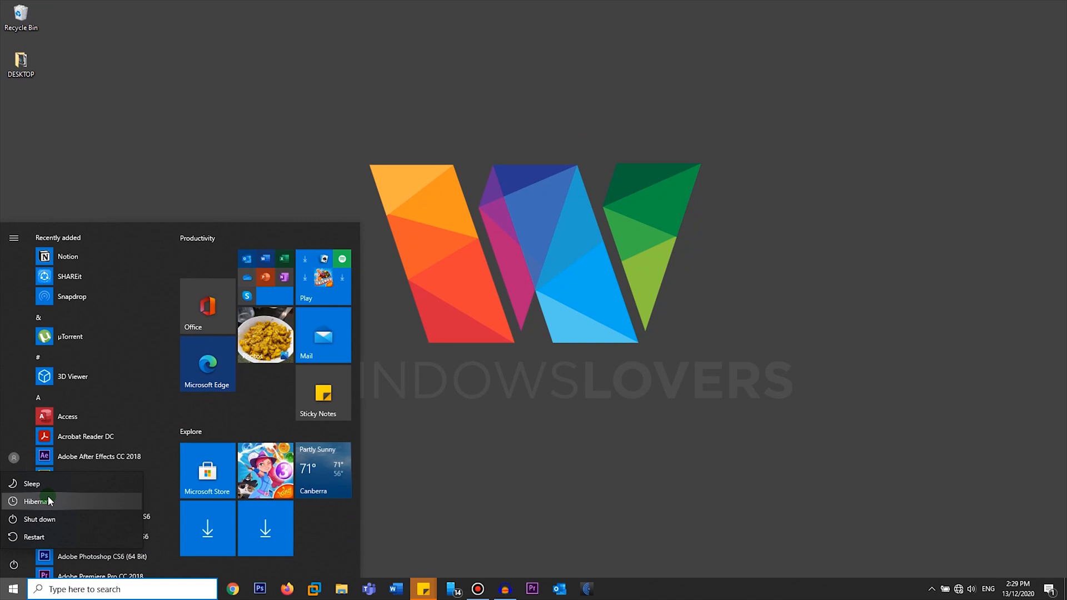
{"action": "mouse_move", "coordinate": [60, 540]}
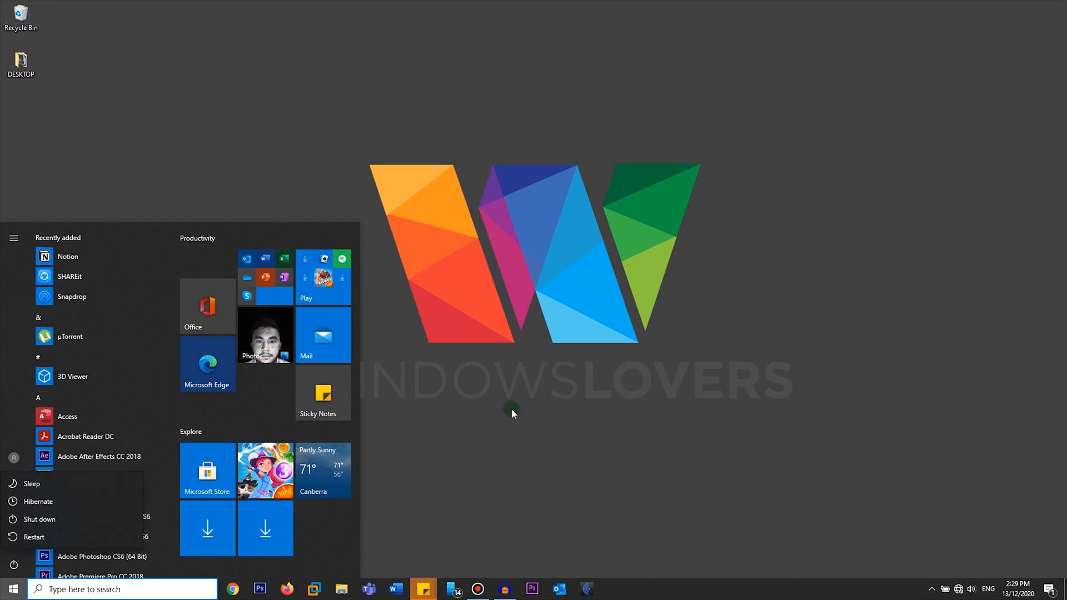
{"action": "left_click", "coordinate": [514, 413]}
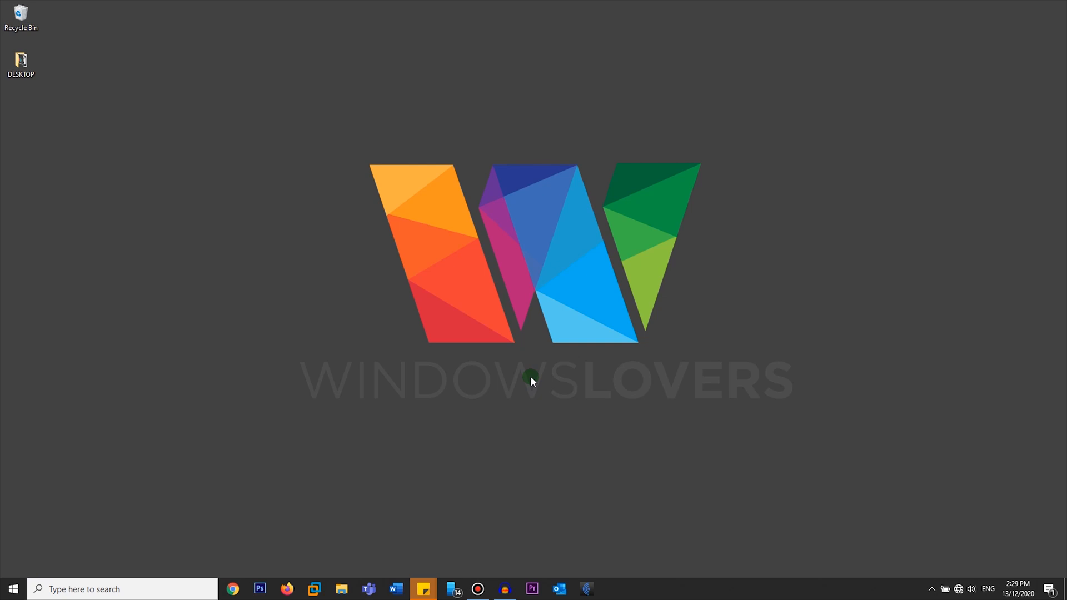